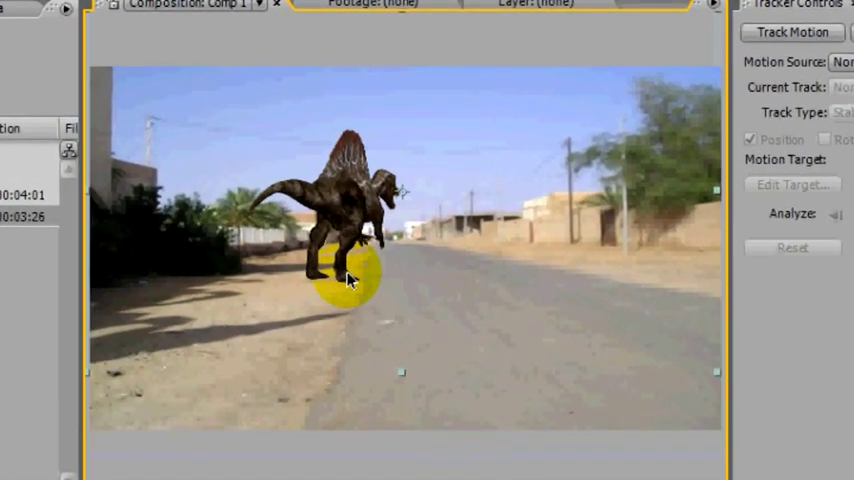
Step: Apply a Gaussian Blur to the Spinosaurus layer with Blurriness 3.5
{"action": "left_click_drag", "start_coordinate": [350, 278], "coordinate": [450, 278]}
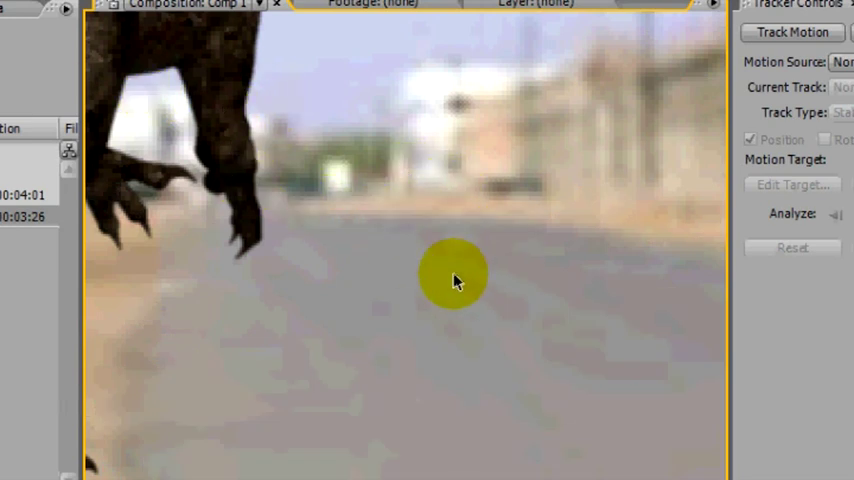
{"action": "left_click_drag", "start_coordinate": [454, 276], "coordinate": [256, 178]}
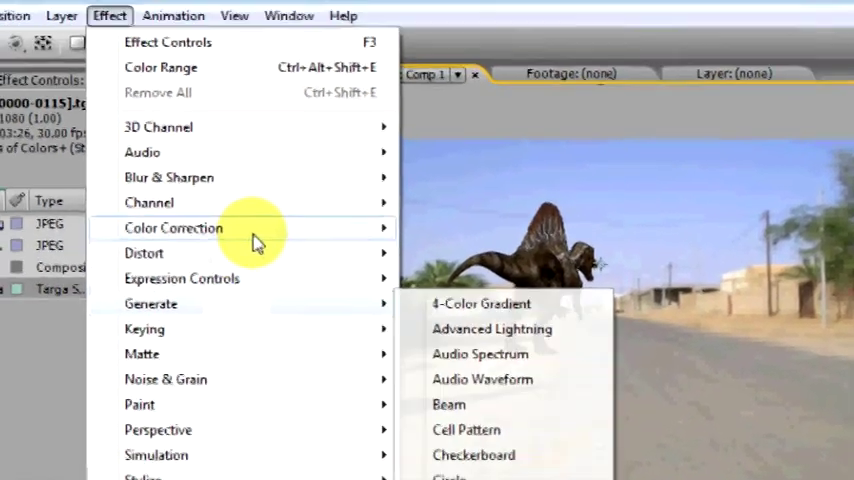
{"action": "mouse_move", "coordinate": [176, 184]}
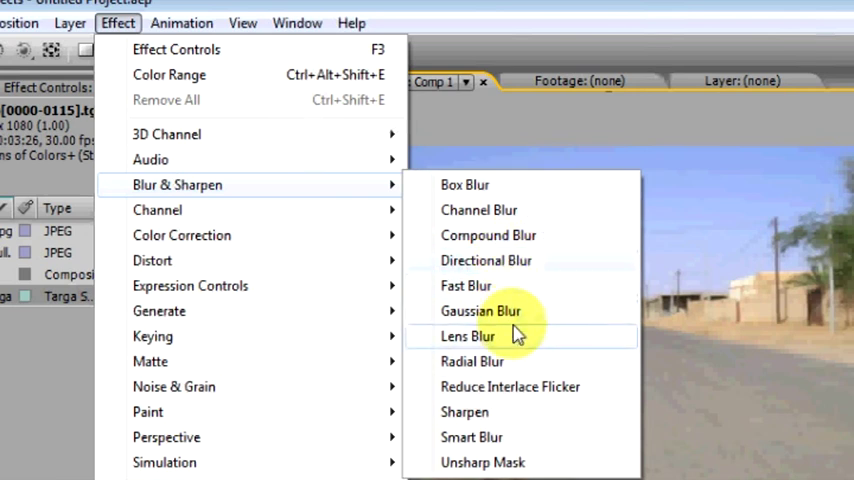
{"action": "left_click", "coordinate": [468, 336]}
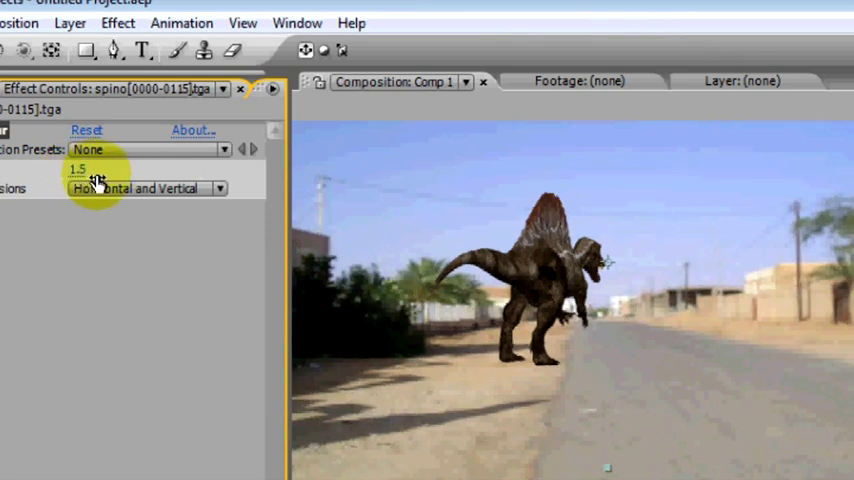
{"action": "left_click_drag", "start_coordinate": [78, 170], "coordinate": [110, 170]}
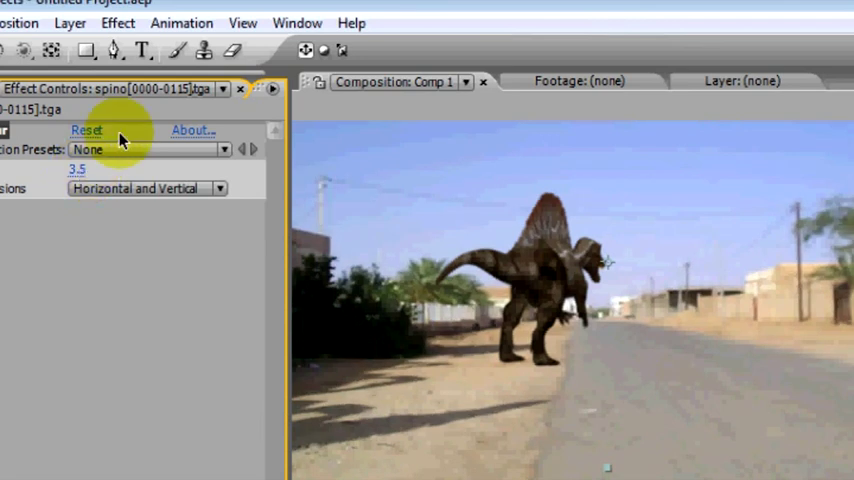
{"action": "mouse_move", "coordinate": [344, 360]}
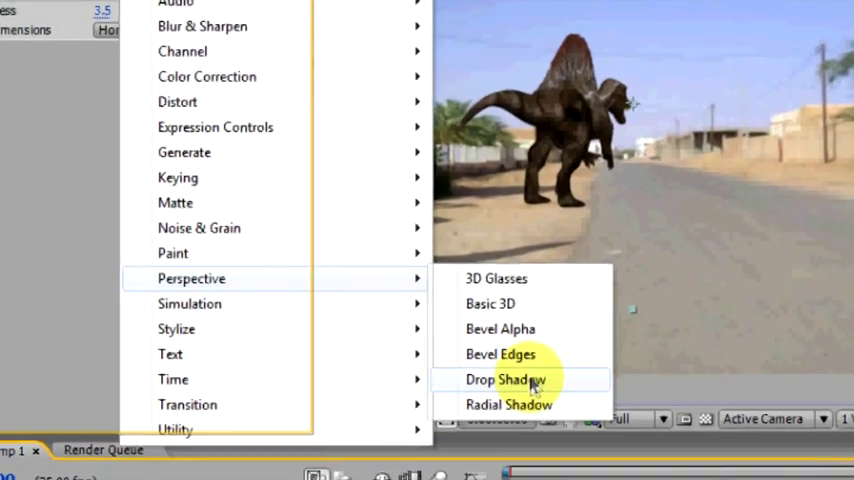
Step: Add Drop Shadow and Basic 3D effects to the dinosaur layer and enable Shadow Only
{"action": "left_click", "coordinate": [506, 380]}
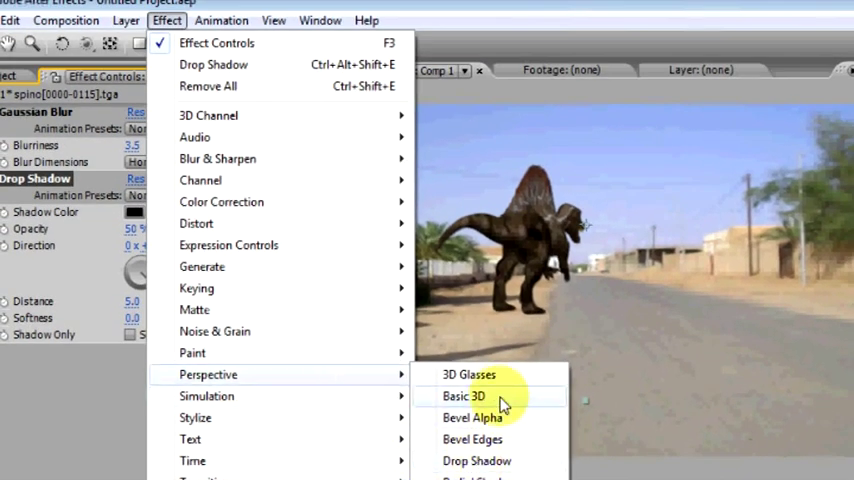
{"action": "left_click", "coordinate": [464, 396]}
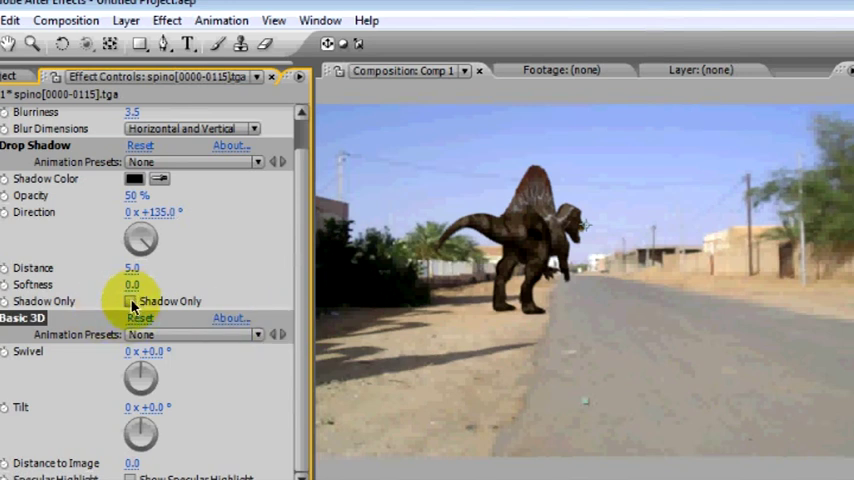
{"action": "left_click", "coordinate": [132, 300]}
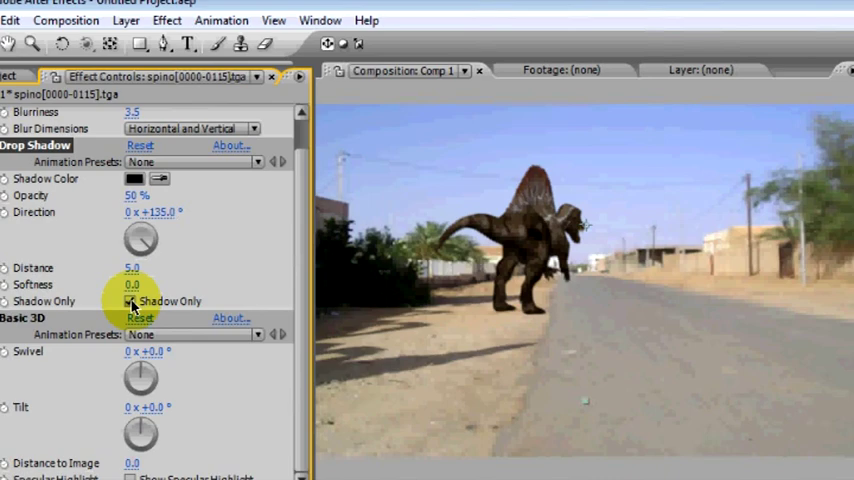
{"action": "left_click", "coordinate": [130, 300]}
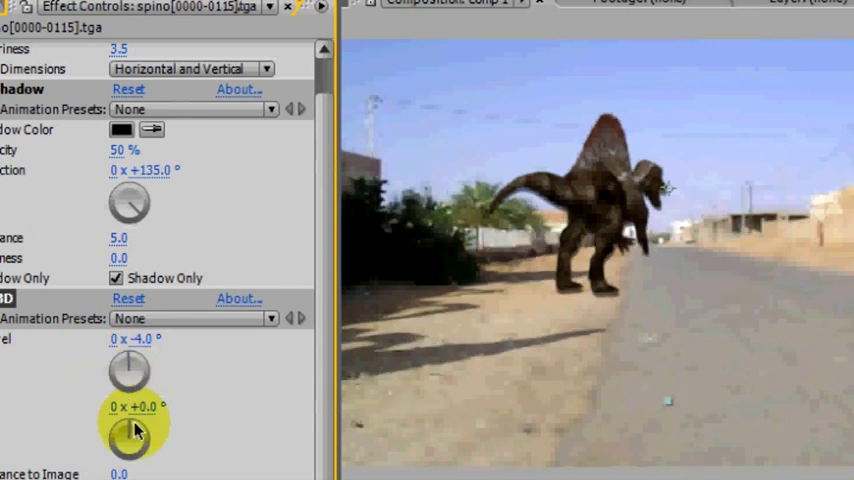
Step: Rotate the shadow layer in Basic 3D toward swivel 74° and tilt -76° so it lies on the ground
{"action": "left_click_drag", "start_coordinate": [136, 430], "coordinate": [150, 444]}
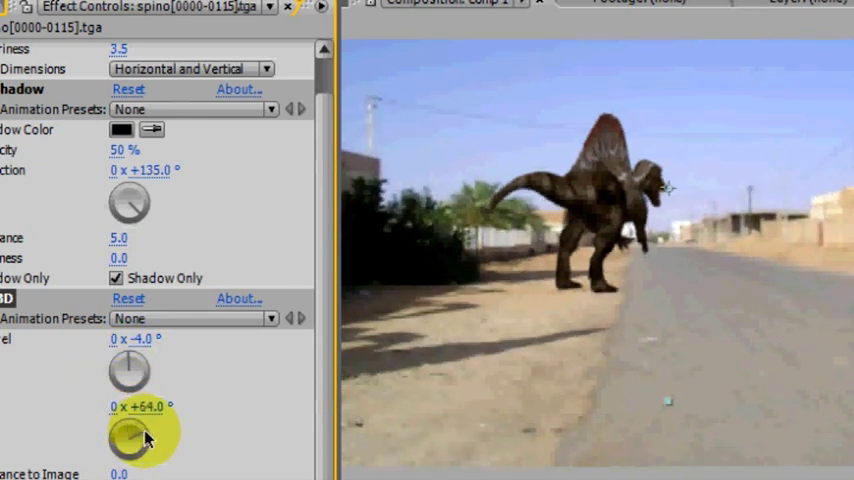
{"action": "left_click_drag", "start_coordinate": [130, 436], "coordinate": [136, 364]}
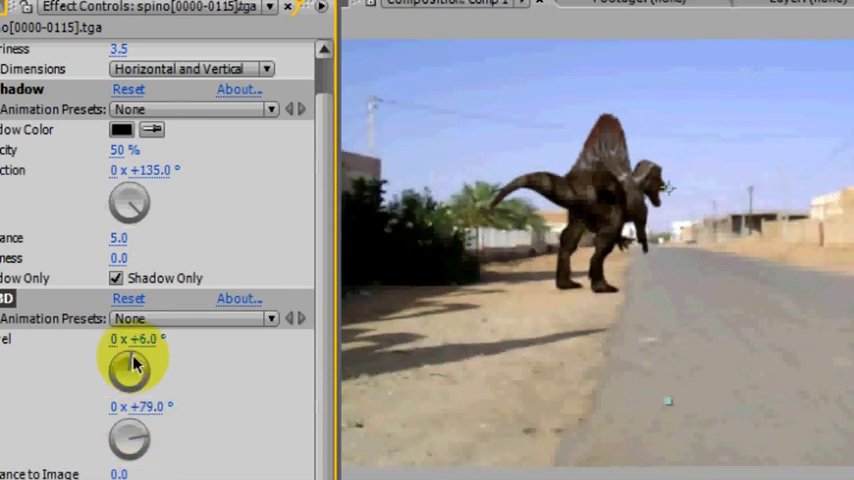
{"action": "left_click_drag", "start_coordinate": [136, 370], "coordinate": [144, 376]}
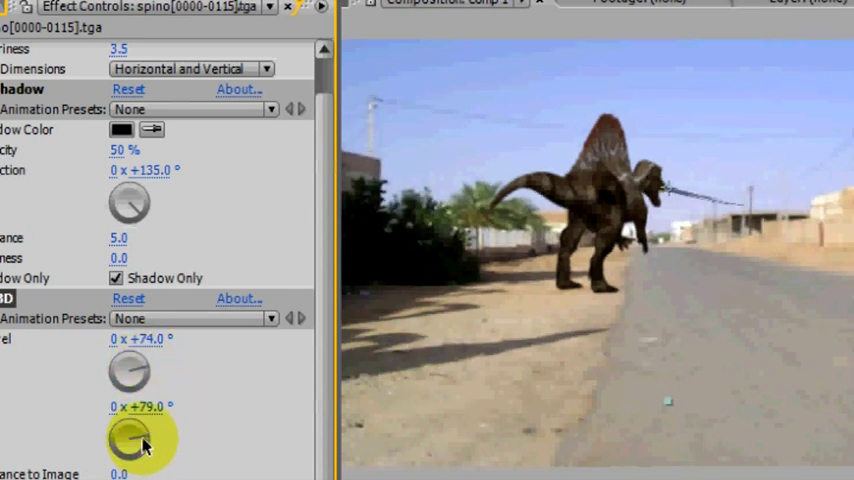
{"action": "left_click_drag", "start_coordinate": [140, 440], "coordinate": [130, 430]}
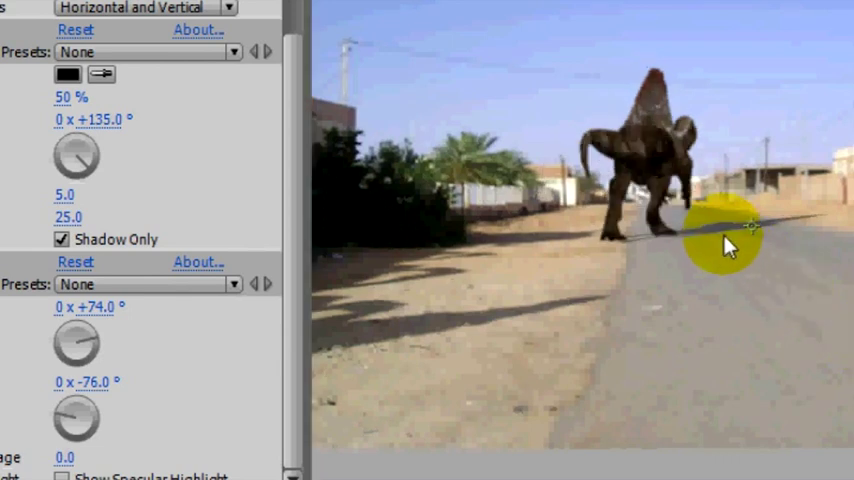
Step: Set Tilt -76° and Drop Shadow Softness 25 so the shadow stretches across the road
{"action": "left_click_drag", "start_coordinate": [724, 240], "coordinate": [770, 230]}
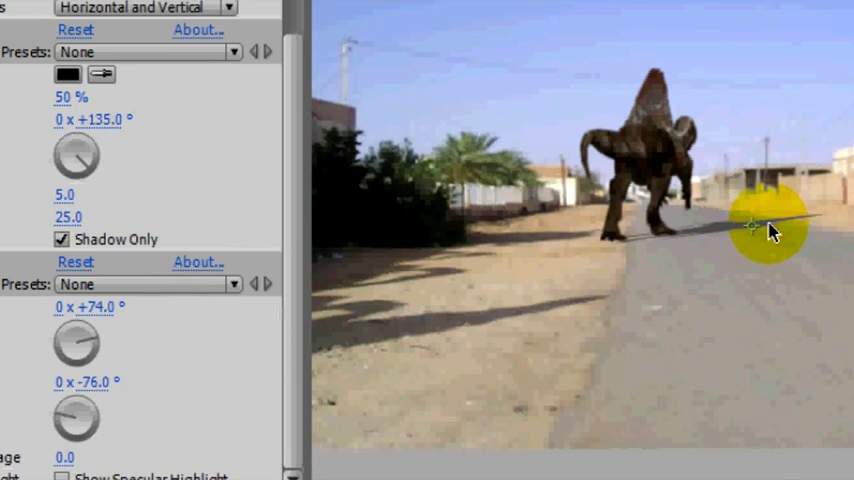